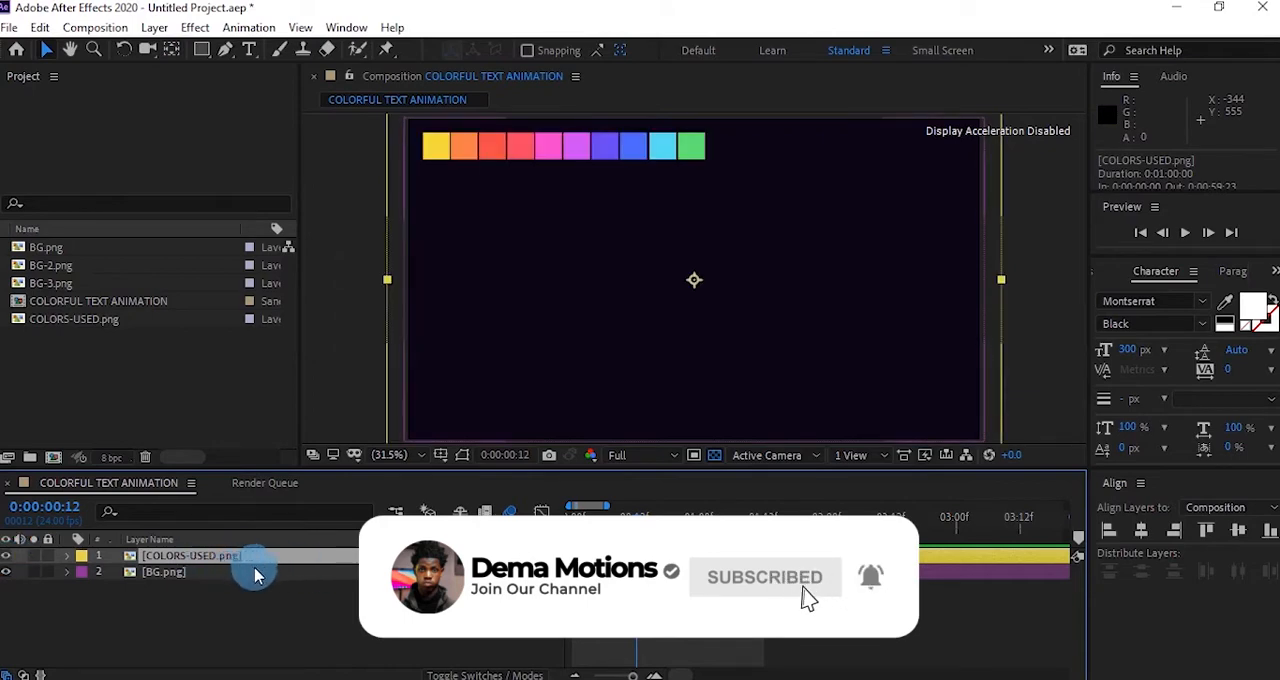
Step: Create a centered white text layer reading COOL and commit it
{"action": "left_click", "coordinate": [613, 293]}
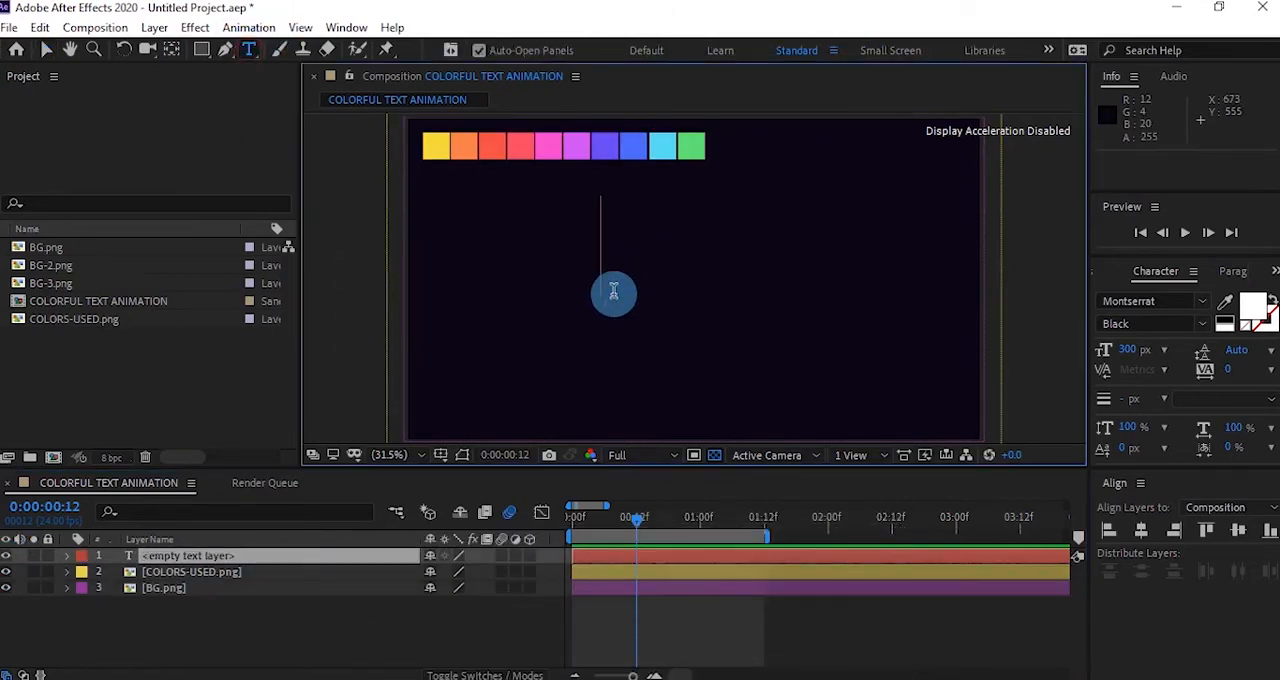
{"action": "type", "text": "COOL"}
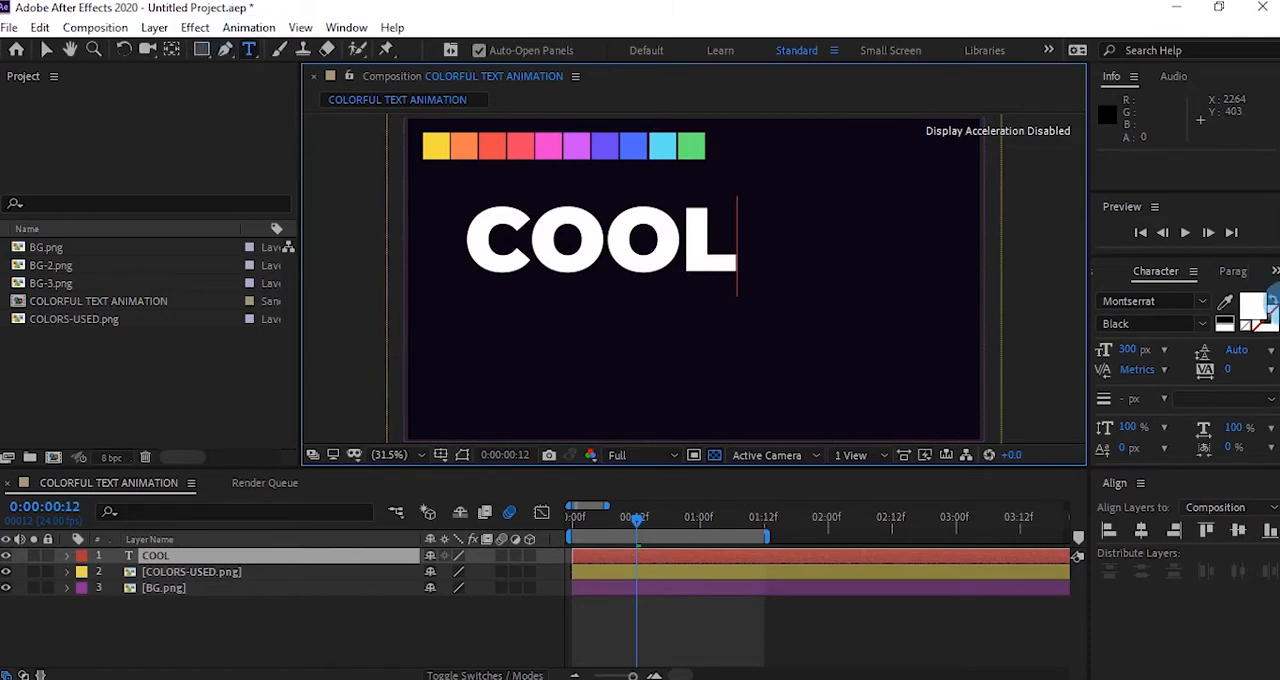
{"action": "left_click", "coordinate": [46, 50]}
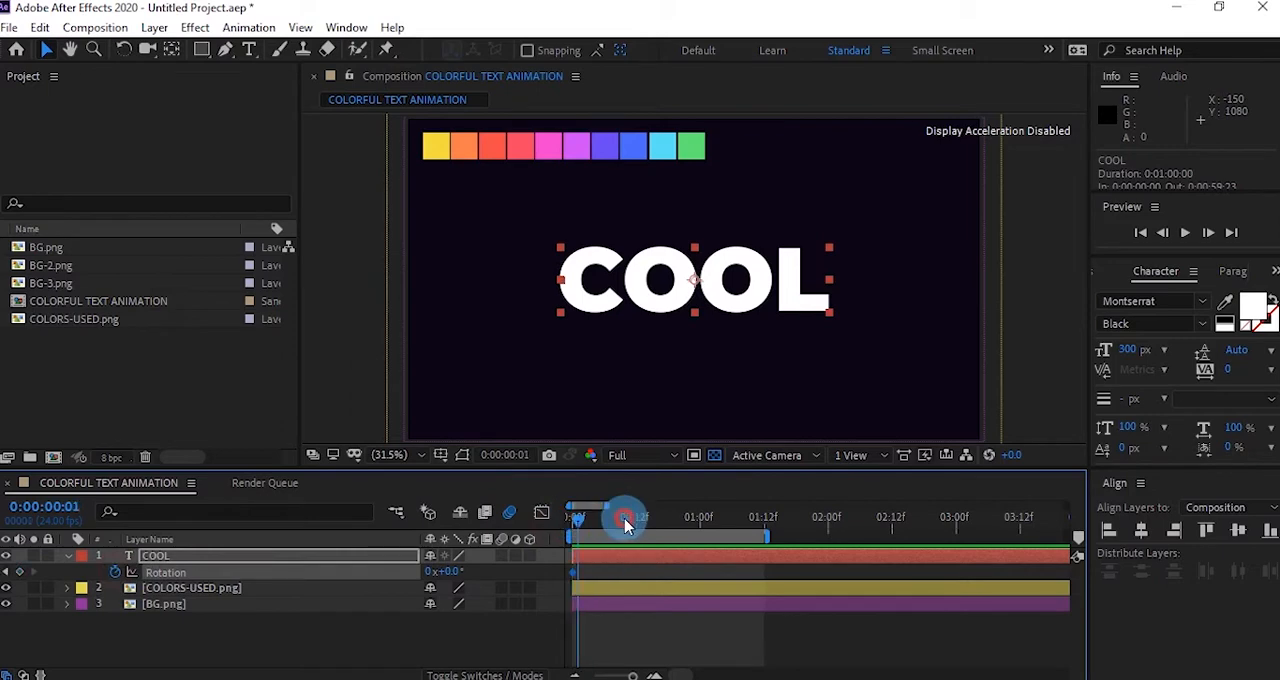
Step: Keyframe COOL's rotation to tilt back then forward about 19 degrees over the first frames
{"action": "left_click_drag", "start_coordinate": [625, 517], "coordinate": [635, 517]}
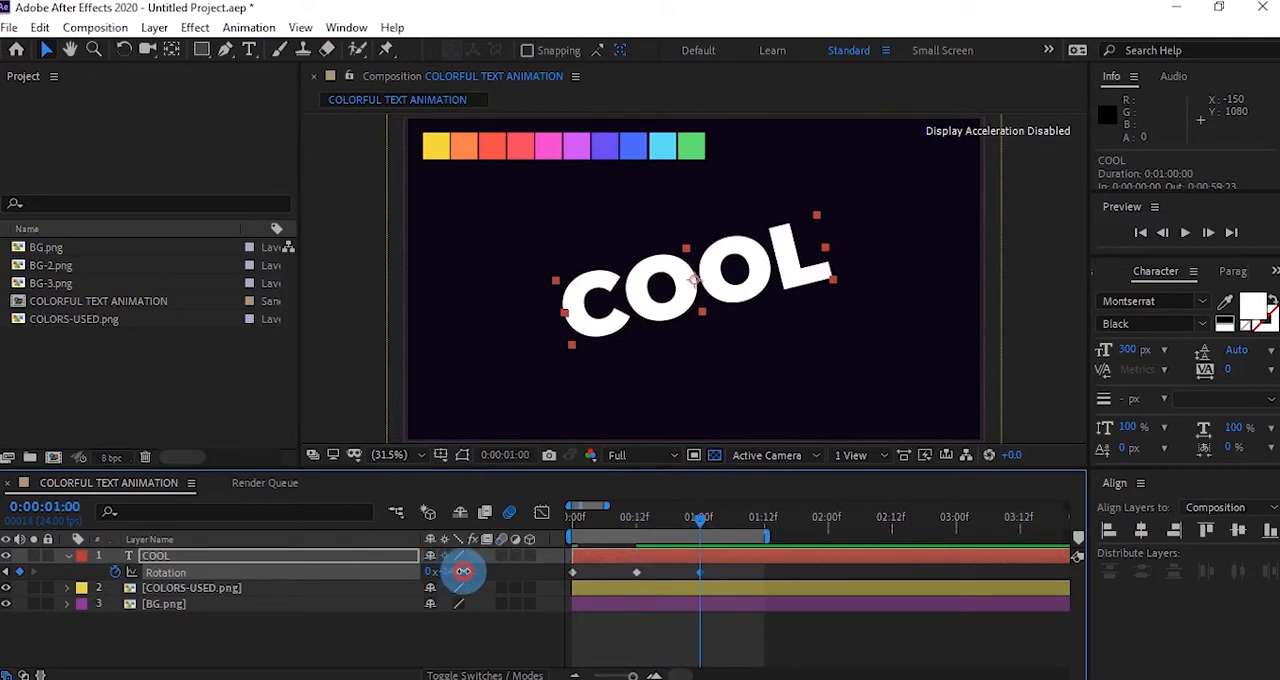
{"action": "left_click_drag", "start_coordinate": [463, 571], "coordinate": [490, 578]}
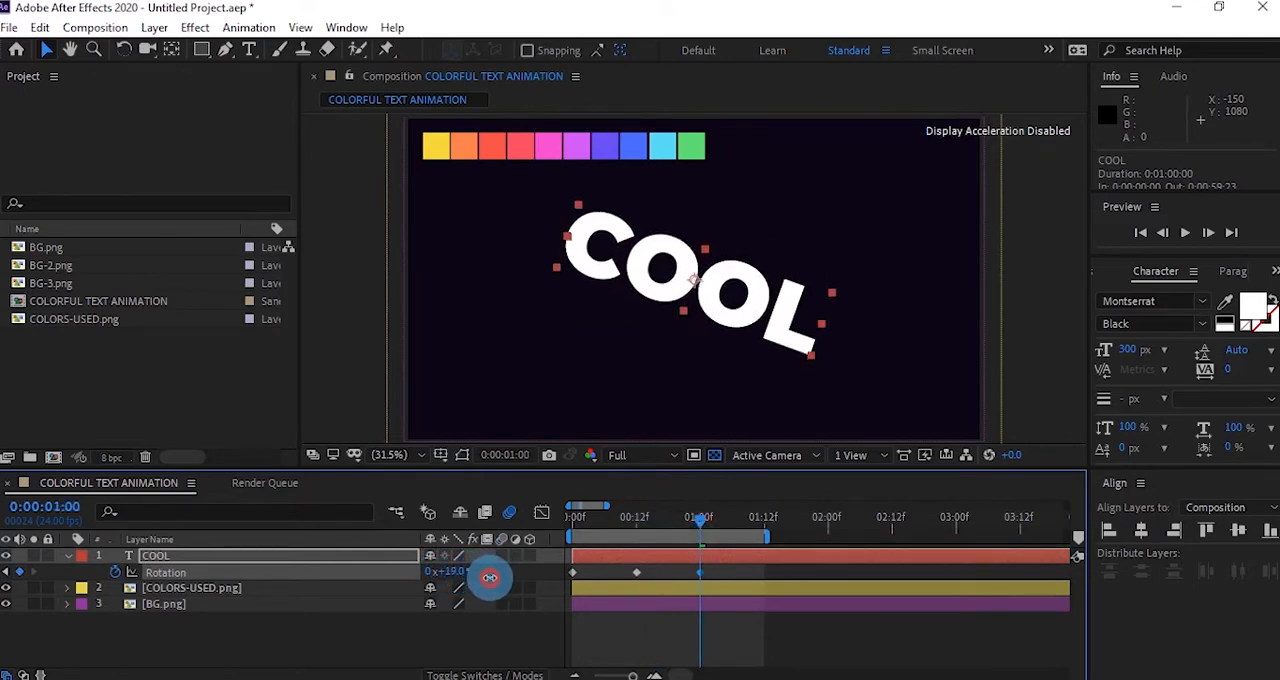
{"action": "left_click_drag", "start_coordinate": [700, 517], "coordinate": [768, 517]}
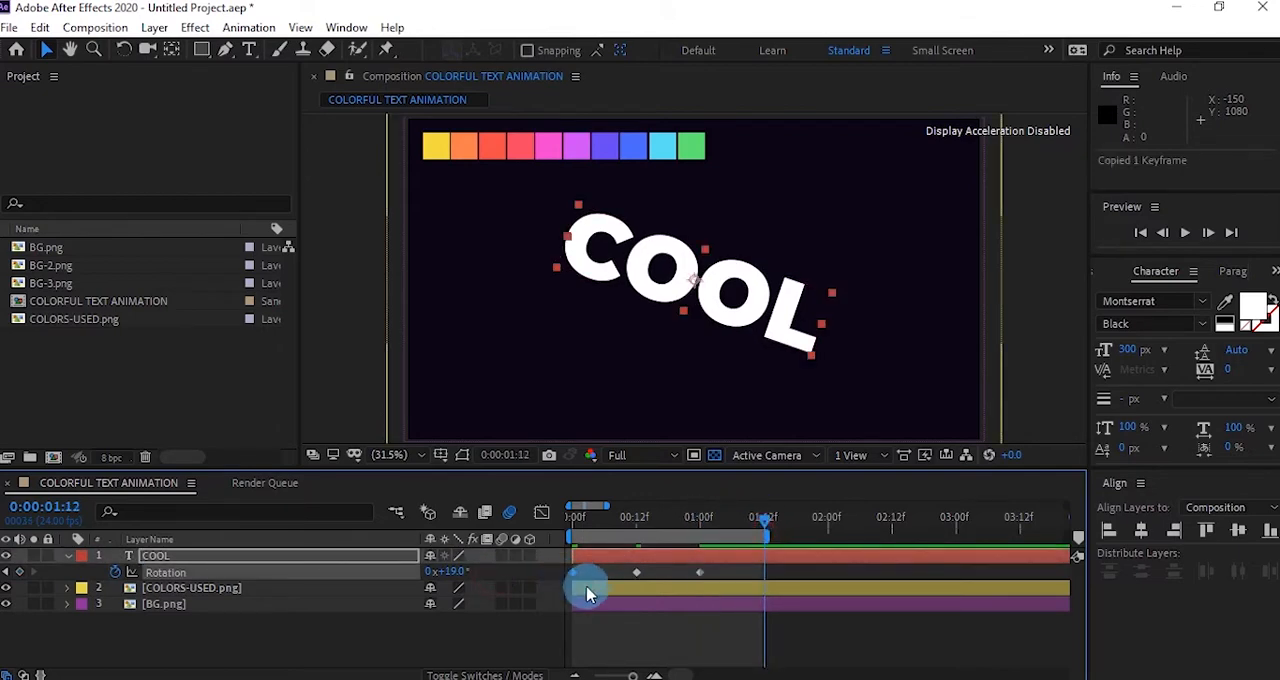
{"action": "right_click", "coordinate": [575, 572]}
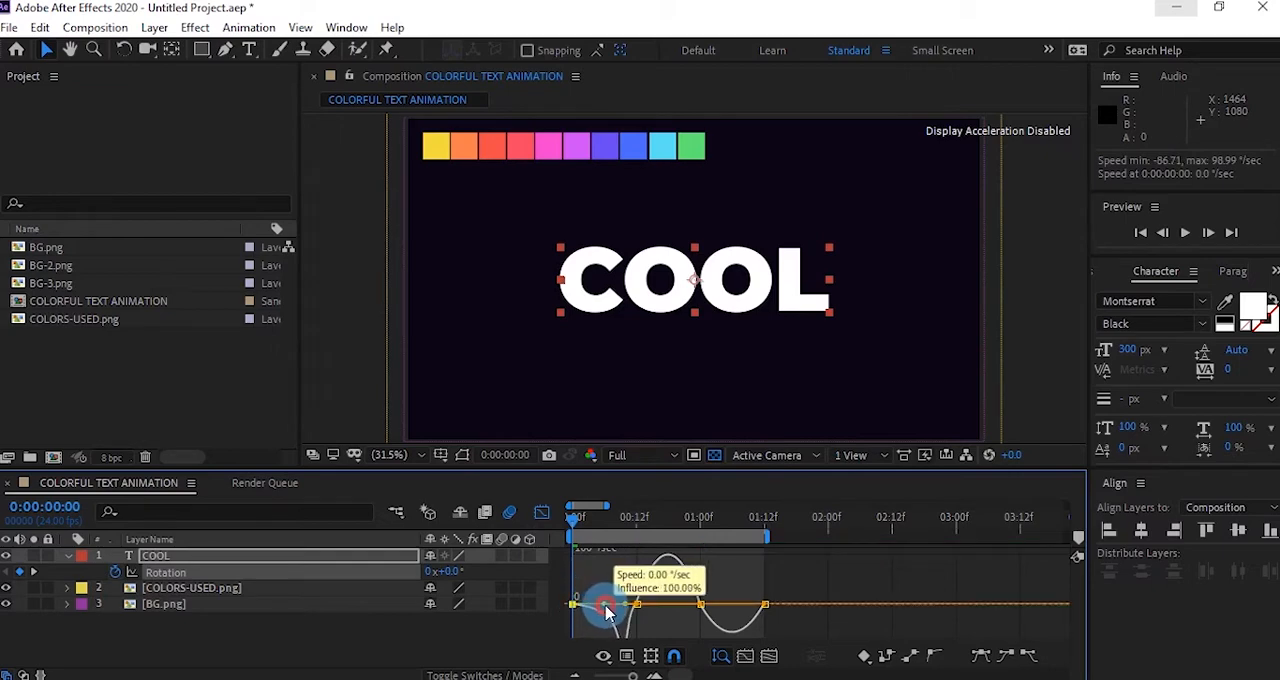
Step: Stretch the rotation speed curve handles to 100% influence for a strong ease
{"action": "left_click_drag", "start_coordinate": [605, 610], "coordinate": [755, 592]}
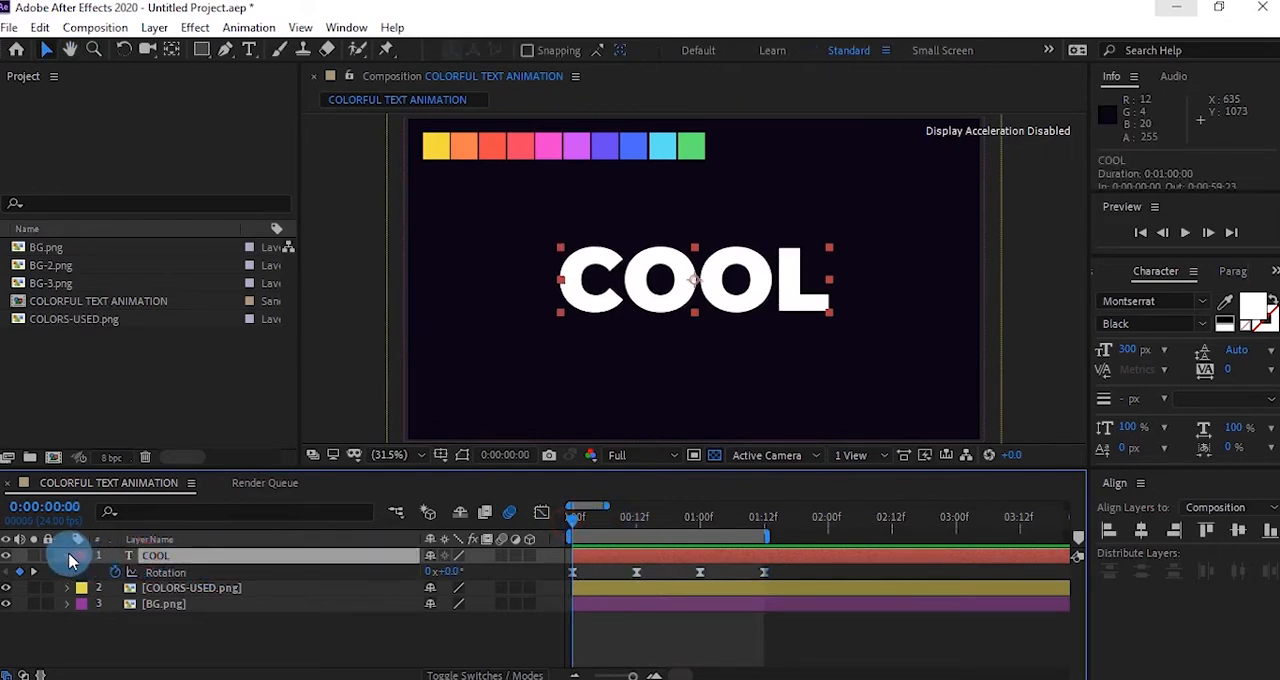
Step: Duplicate COOL into ten copies and recolour one with the sampled pinkish-red swatch
{"action": "left_click", "coordinate": [67, 555]}
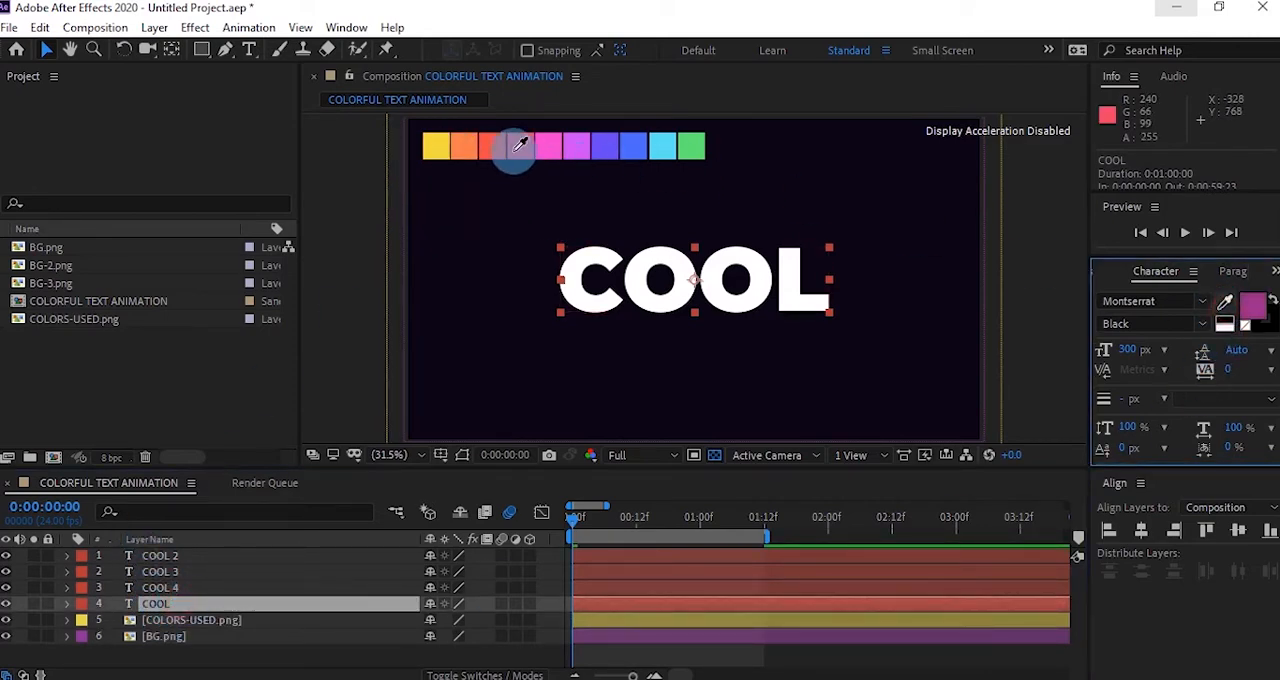
{"action": "left_click", "coordinate": [519, 146]}
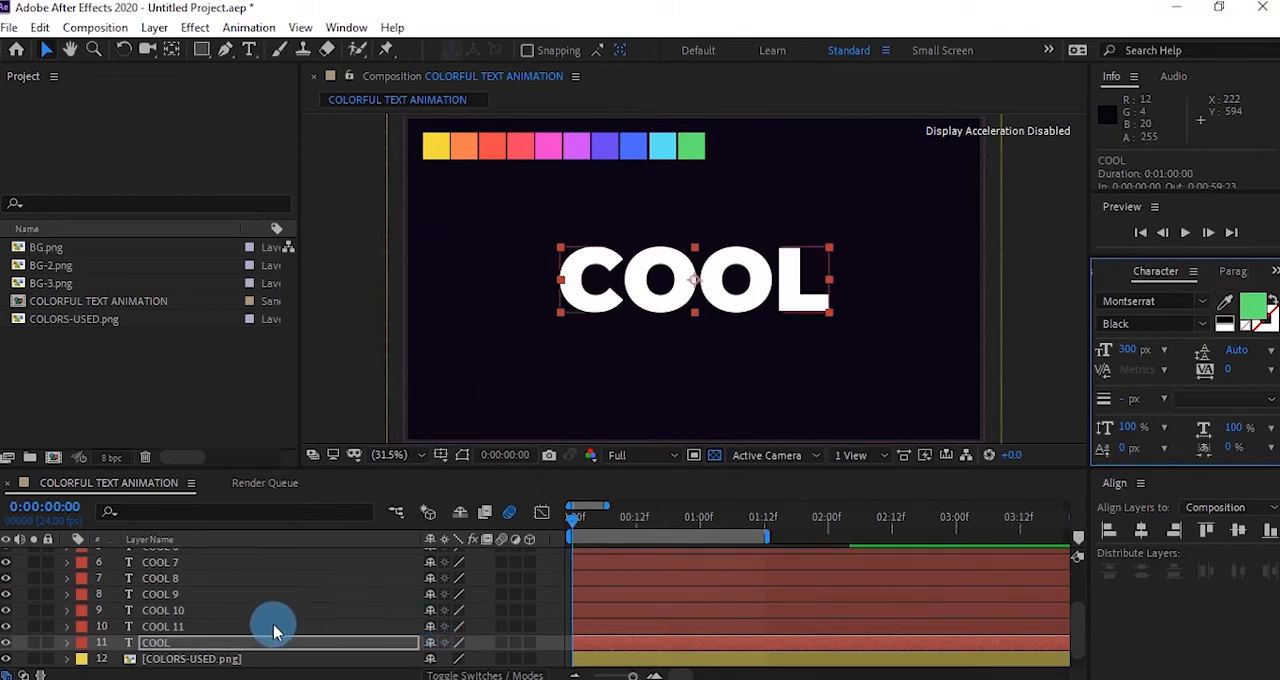
{"action": "scroll", "scroll_direction": "up", "scroll_amount": 3}
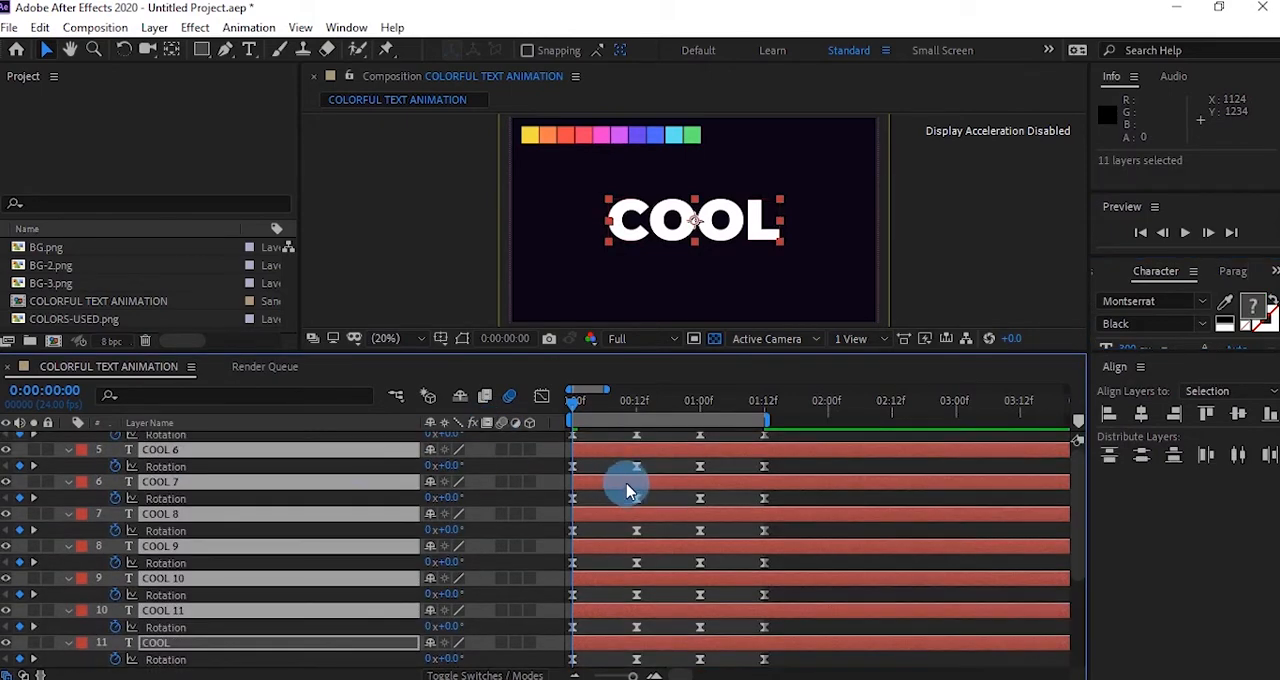
Step: Scrub each copy's 12-frame rotation to -14, -12, -10, -8 and onward
{"action": "scroll", "scroll_direction": "up", "scroll_amount": 3}
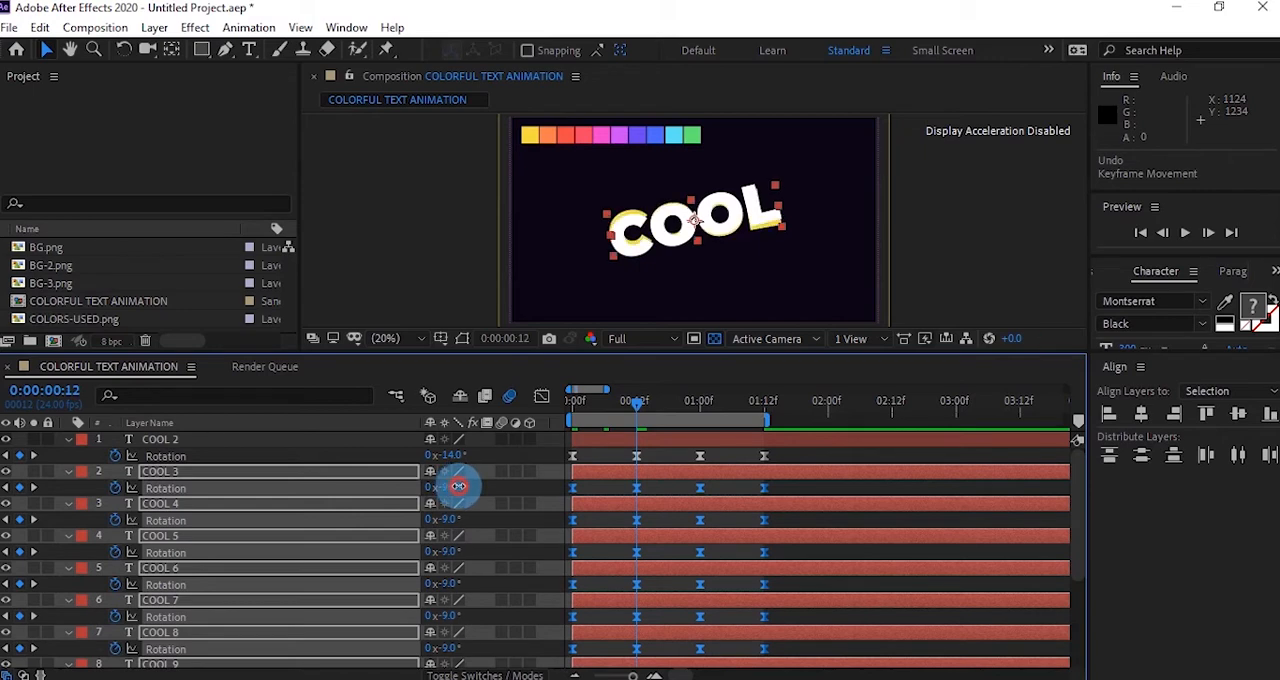
{"action": "left_click_drag", "start_coordinate": [458, 487], "coordinate": [458, 497]}
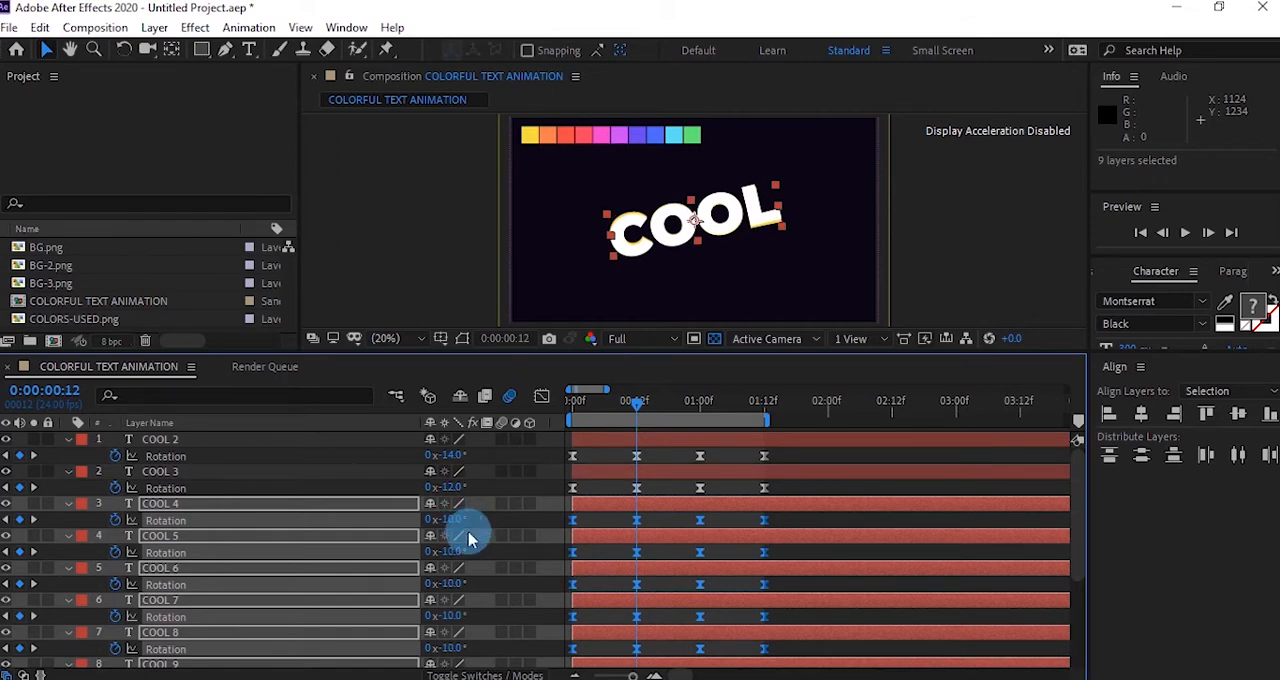
{"action": "mouse_move", "coordinate": [380, 503]}
{"action": "type", "text": "-2"}
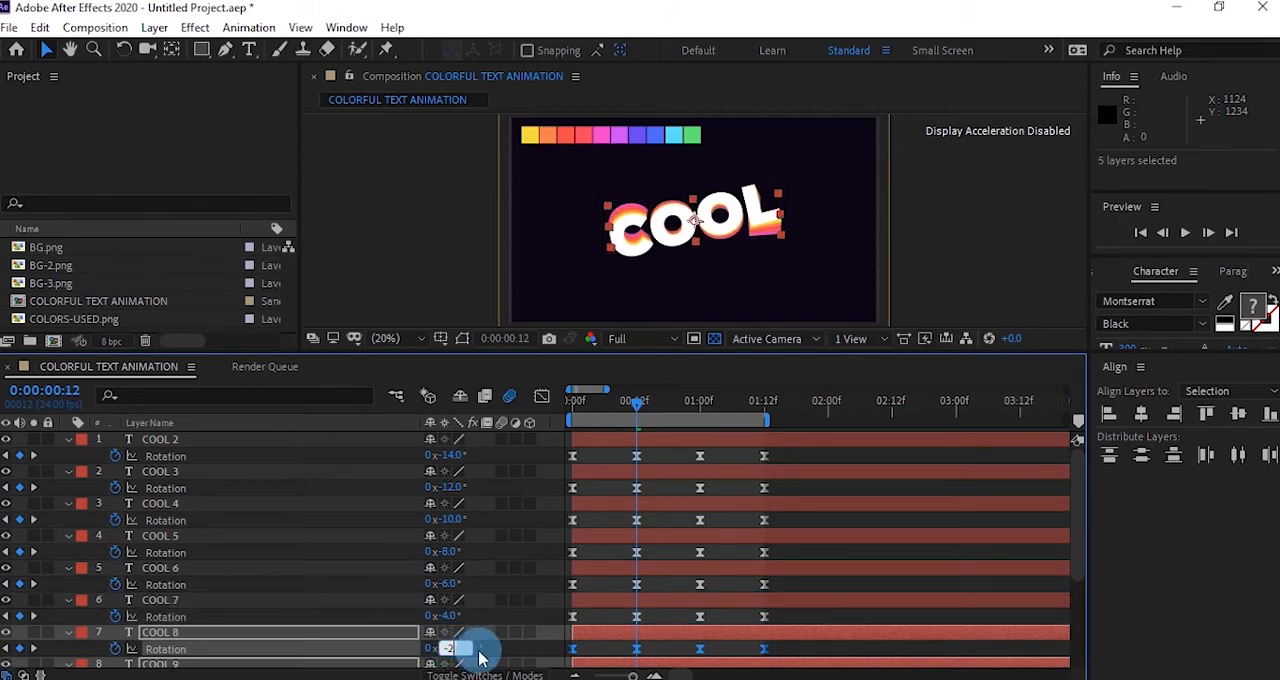
{"action": "scroll", "scroll_direction": "down", "scroll_amount": 3}
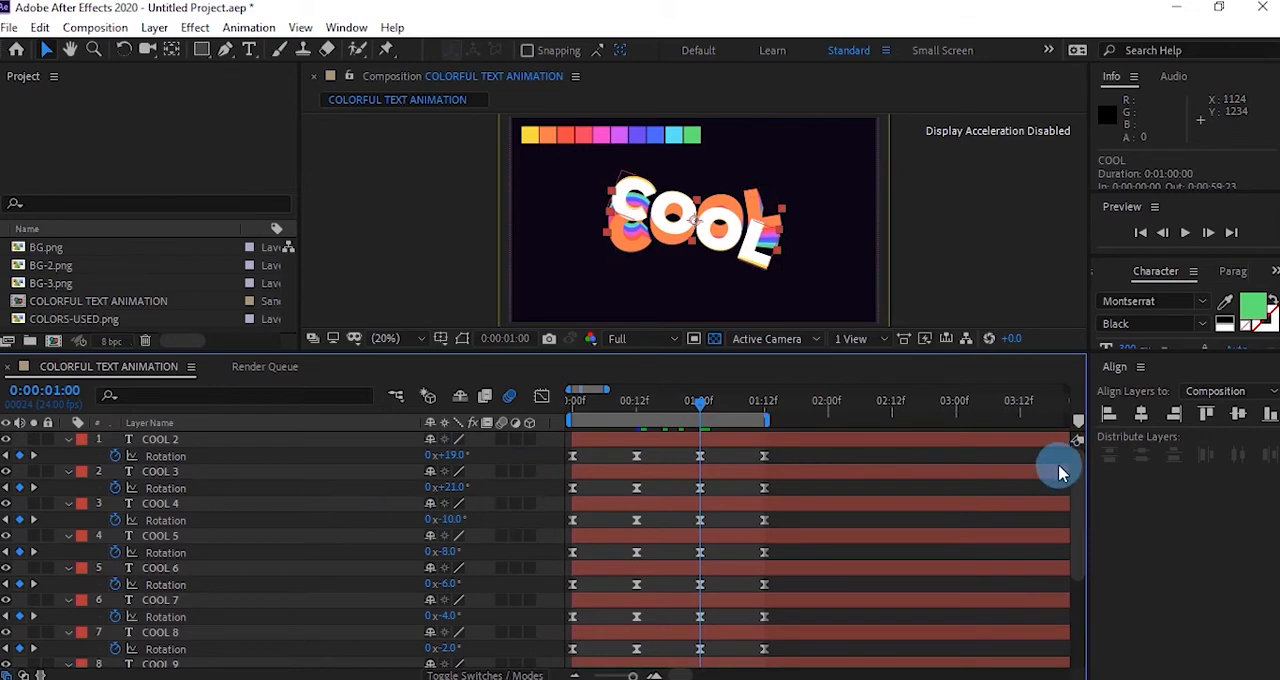
{"action": "mouse_move", "coordinate": [470, 500]}
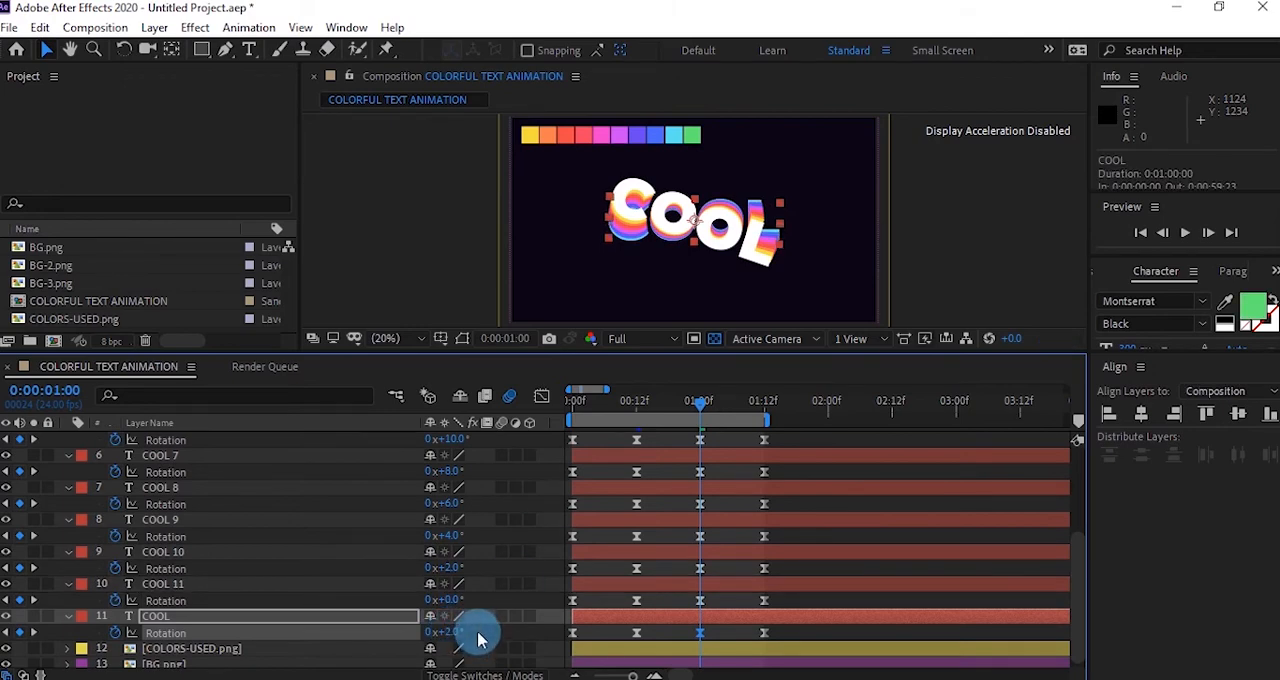
{"action": "mouse_move", "coordinate": [700, 405]}
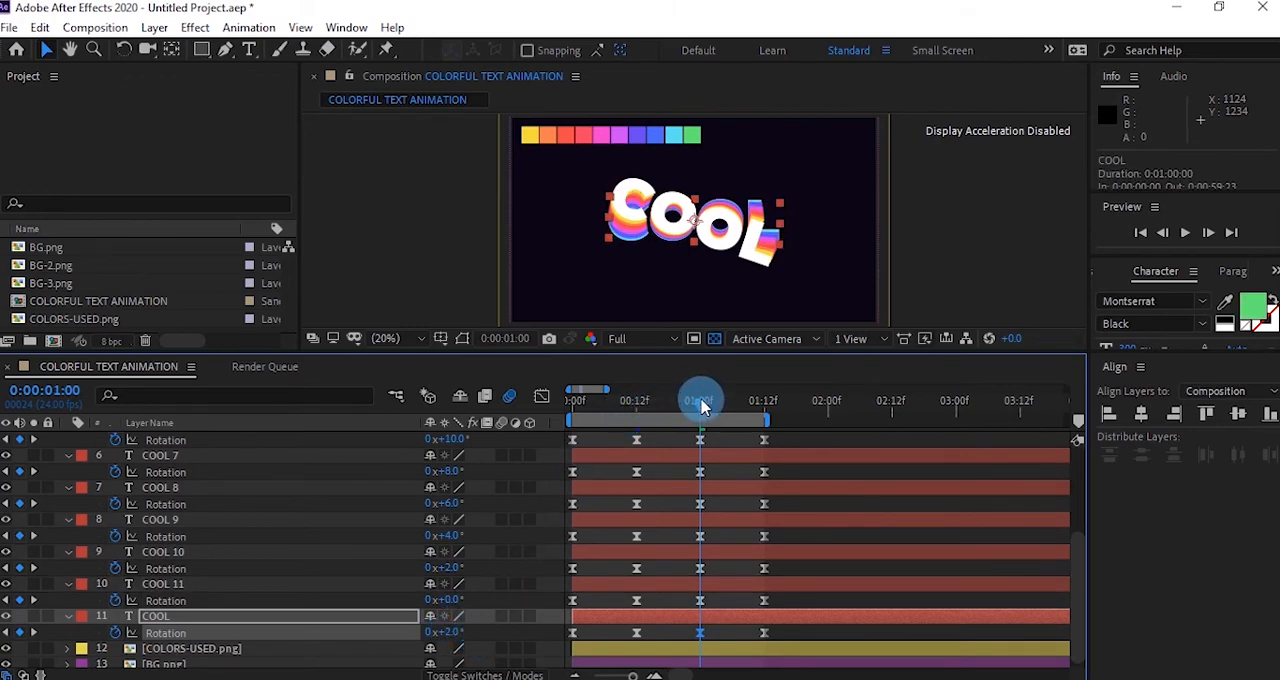
{"action": "left_click_drag", "start_coordinate": [700, 401], "coordinate": [570, 401]}
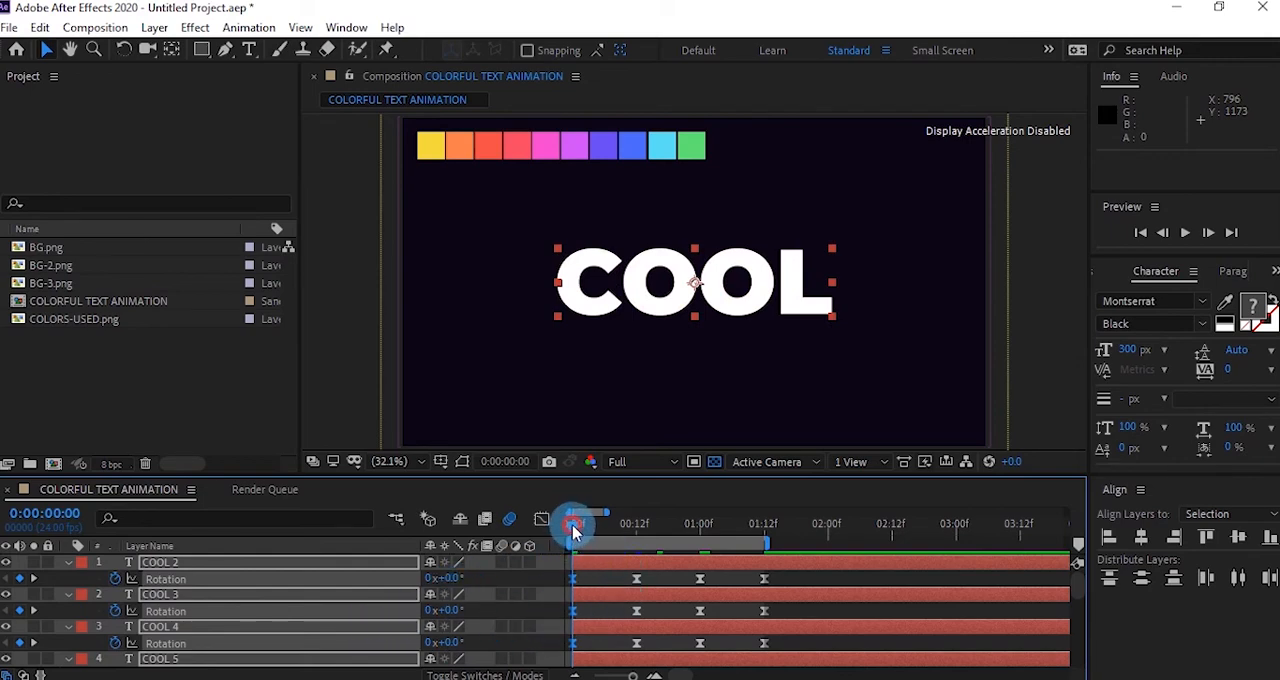
{"action": "left_click_drag", "start_coordinate": [573, 525], "coordinate": [763, 525]}
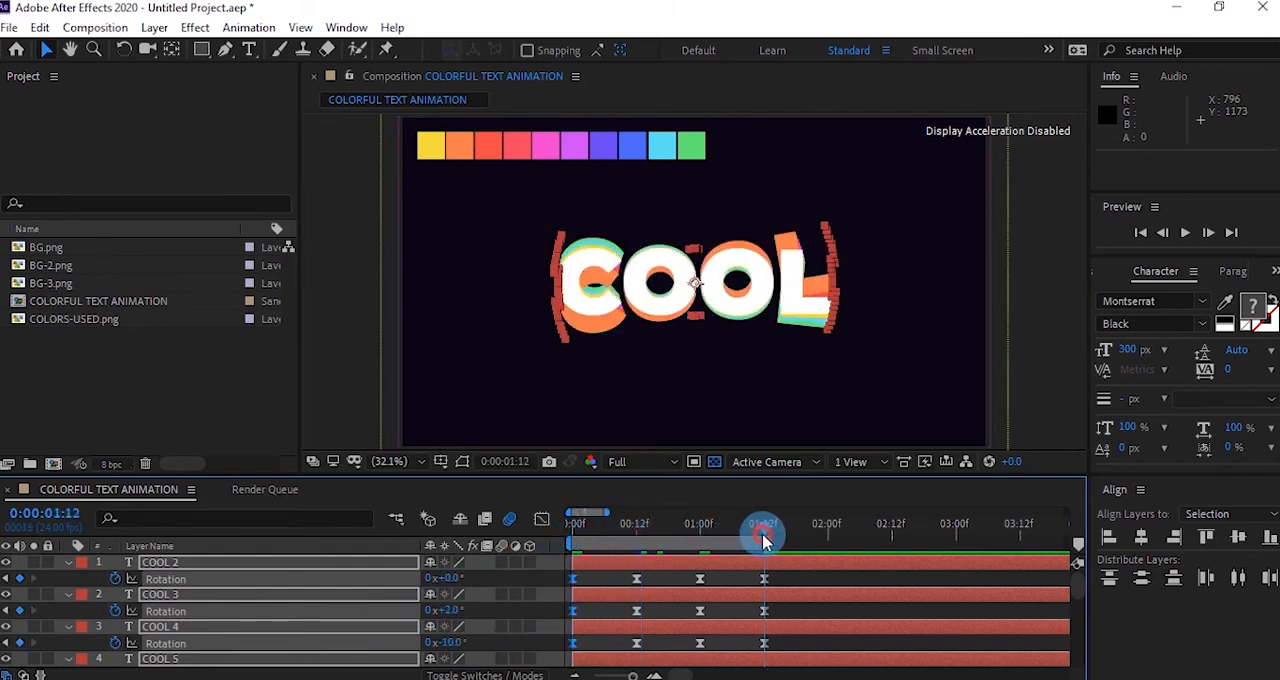